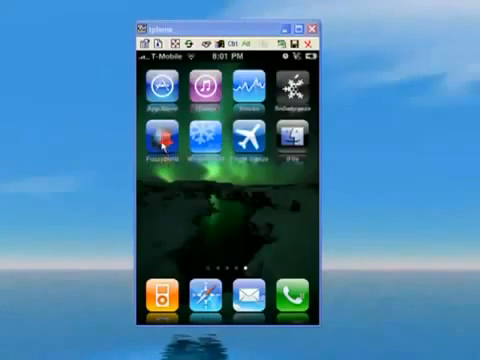
# Launch FuzzyBand from the remote iPhone's home screen to check firmware readiness
pyautogui.click(160, 136)
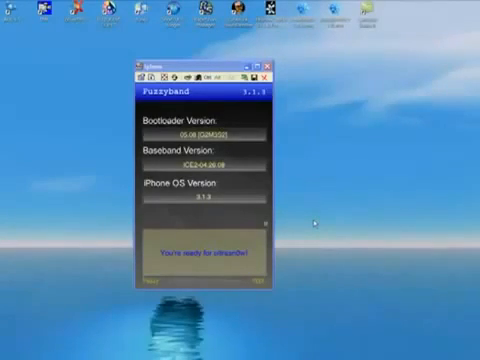
# Continue past FuzzyBand's bootloader, baseband and iPhone OS readouts toward the About settings
pyautogui.click(254, 68)
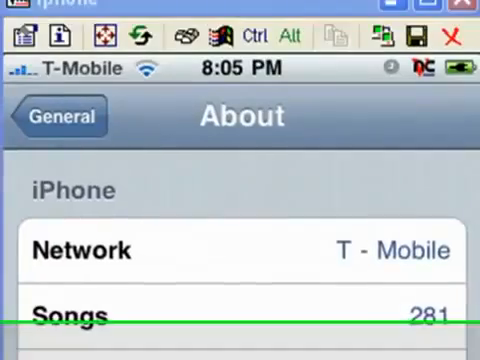
# Scroll the About screen down to version 3.1.3 (7E18) and modem firmware 04.26.08
pyautogui.scroll(-3)
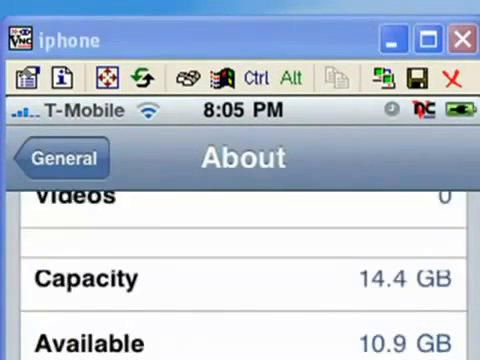
pyautogui.scroll(-3)
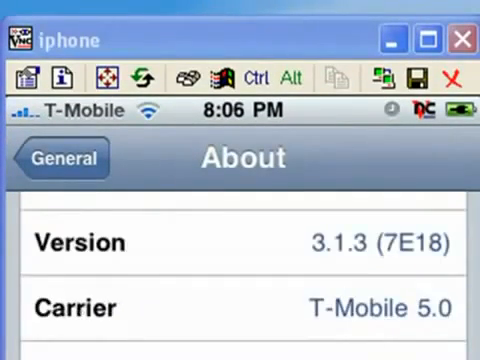
pyautogui.scroll(-3)
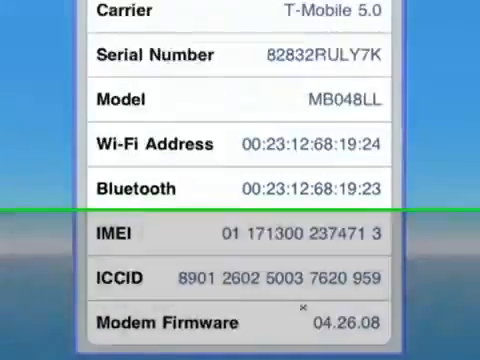